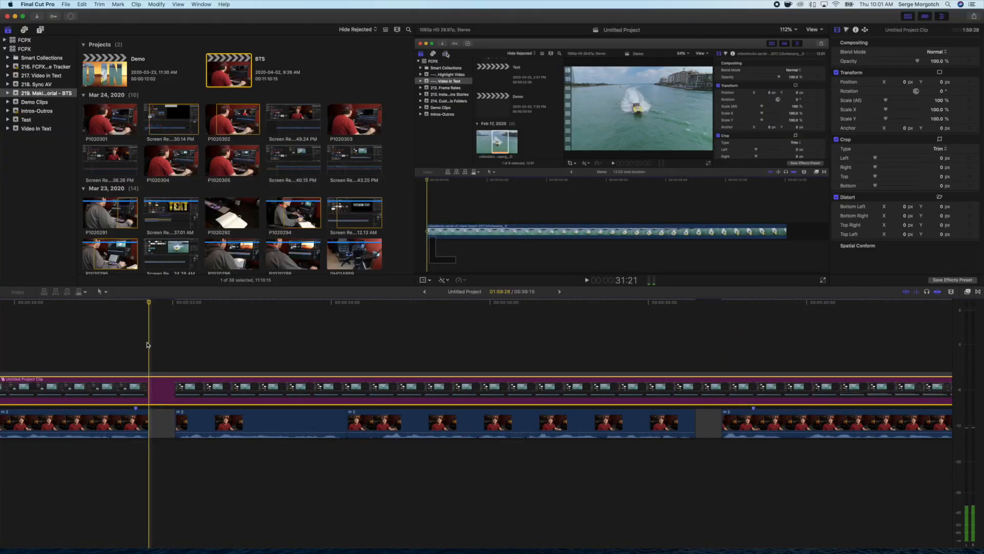
Show the on-screen Crop controls for the project clip with crop type set to Crop.
click(429, 279)
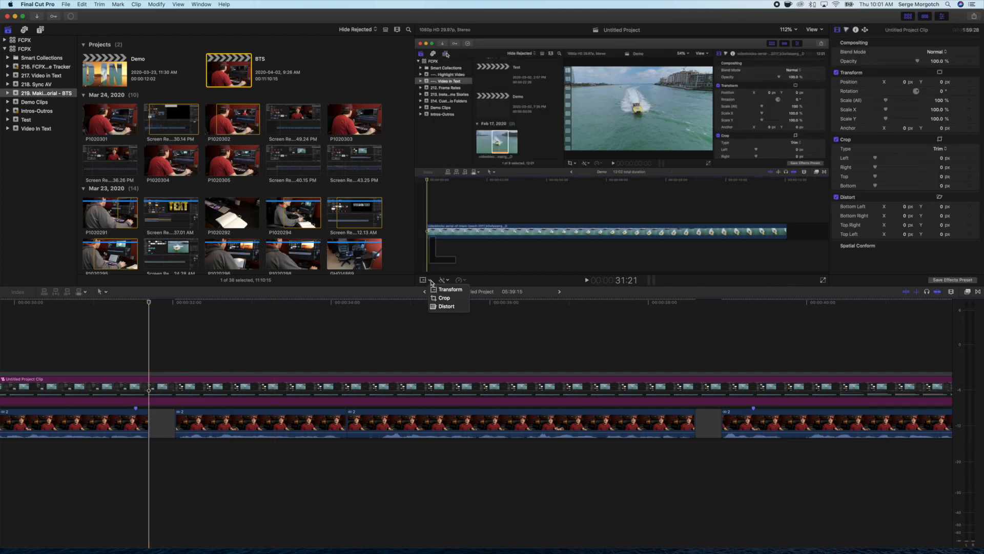
click(444, 297)
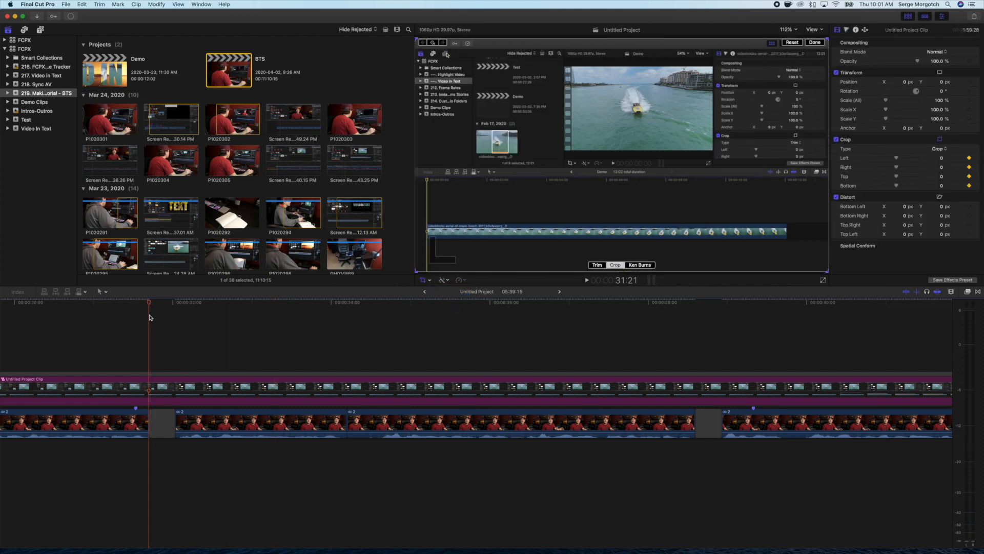
click(446, 53)
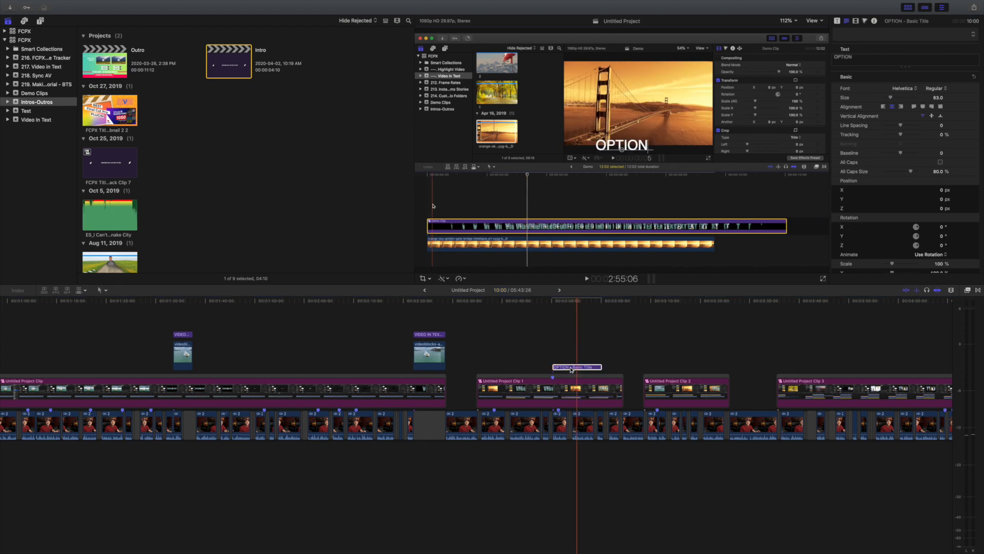
Extend the title text to read 'OPTION + G' in the Impact font.
text(+ G)
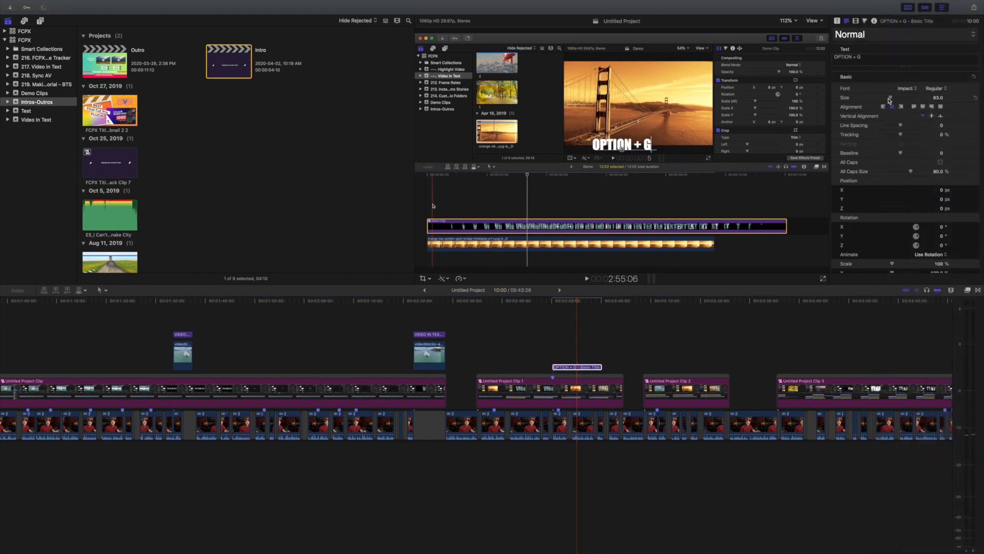